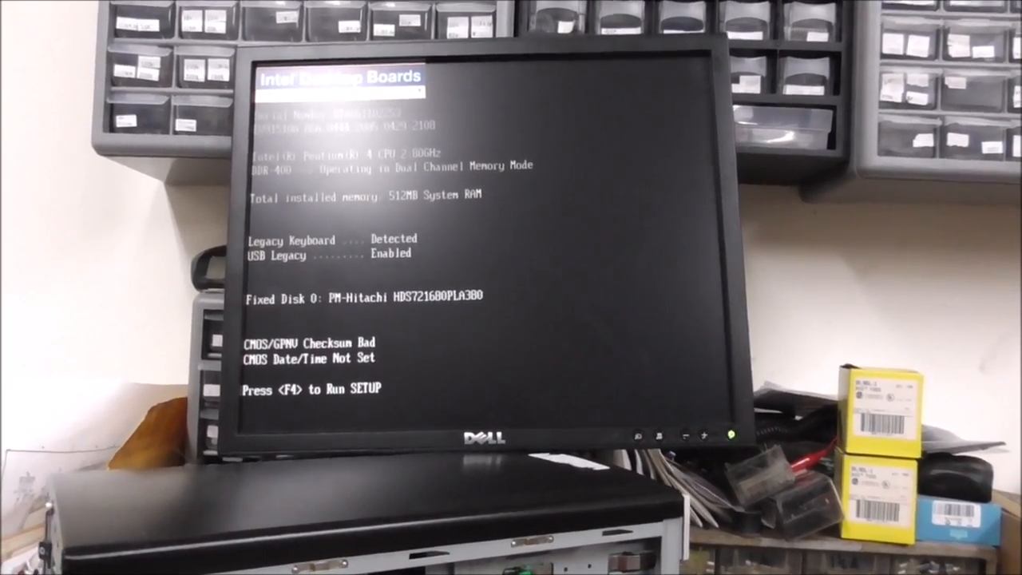
# Run the BIOS Setup utility from the CMOS checksum error prompt with F4.
pyautogui.press('f4')
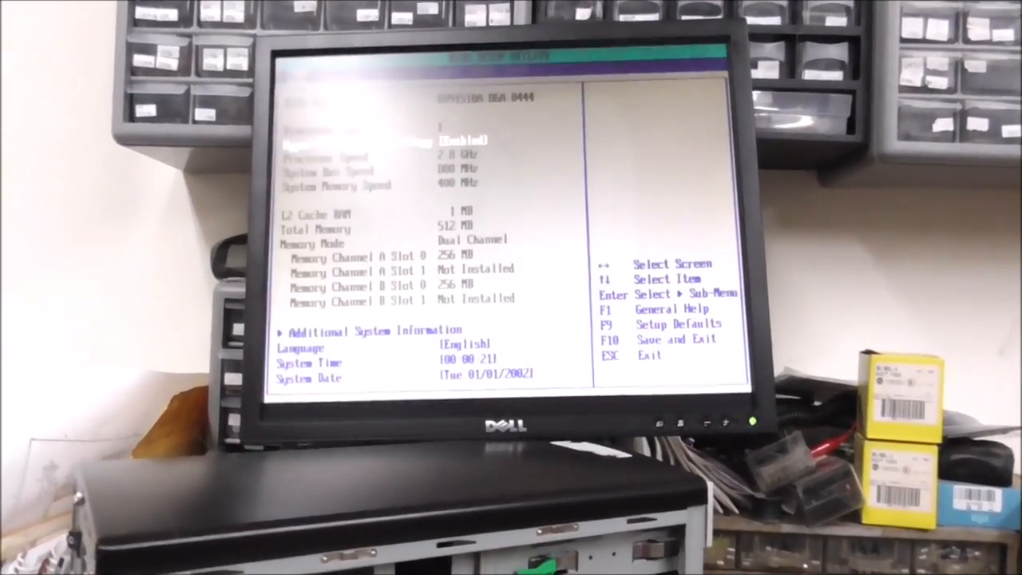